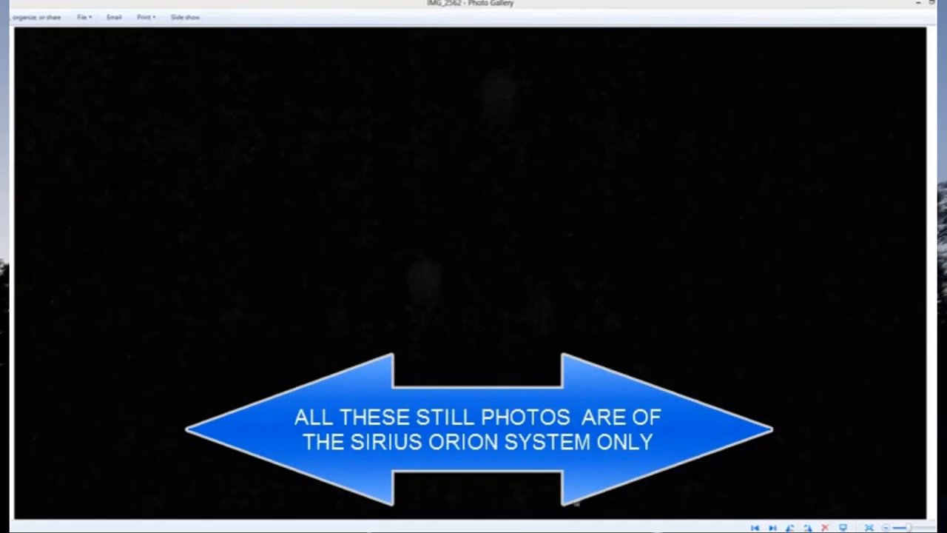
mouse_move(500, 80)
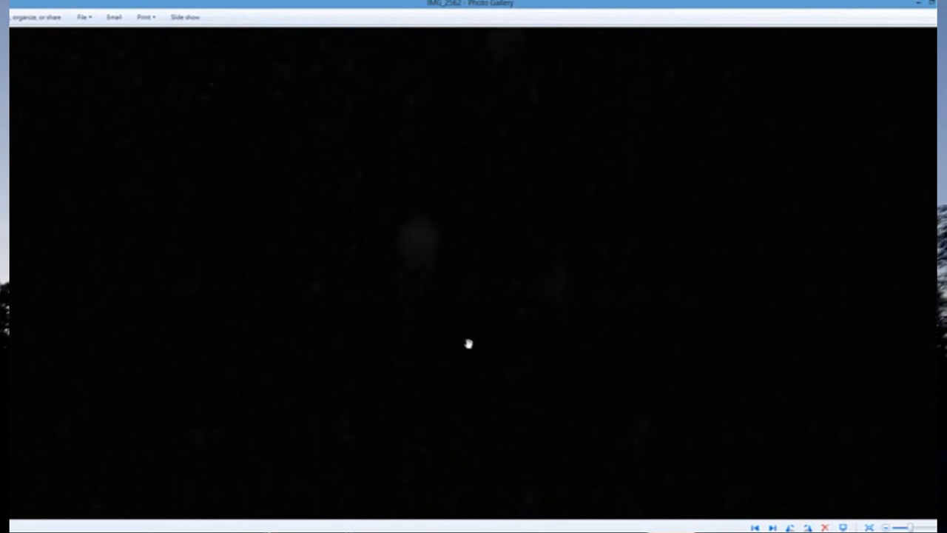
mouse_move(399, 207)
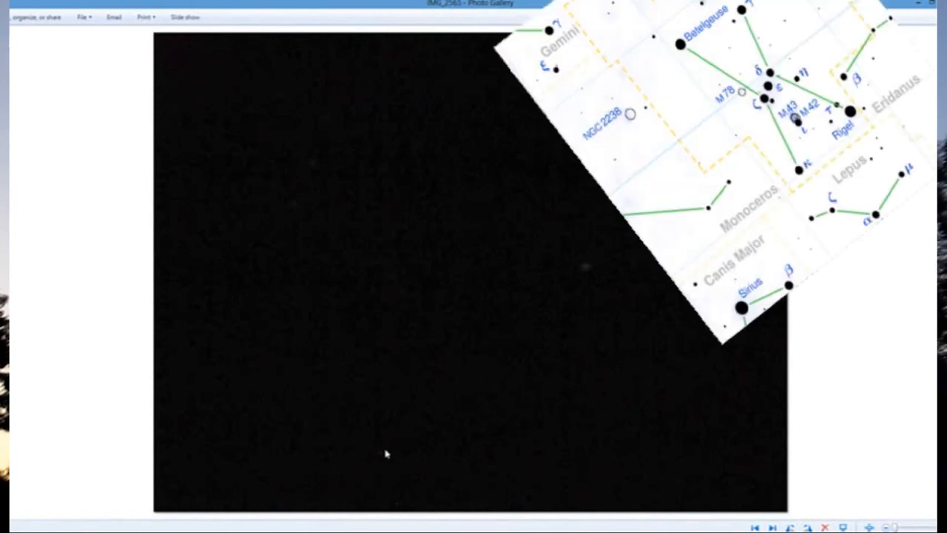
mouse_move(304, 192)
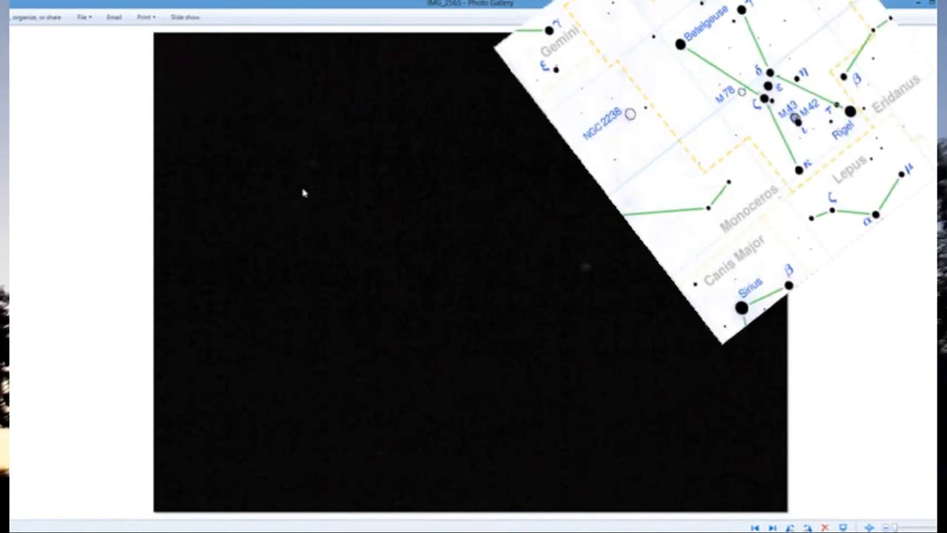
mouse_move(329, 118)
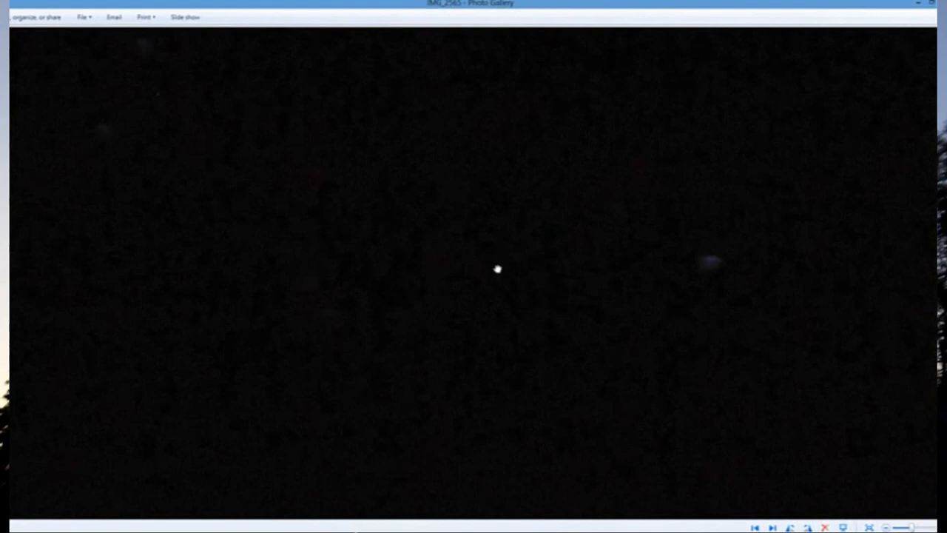
mouse_move(497, 345)
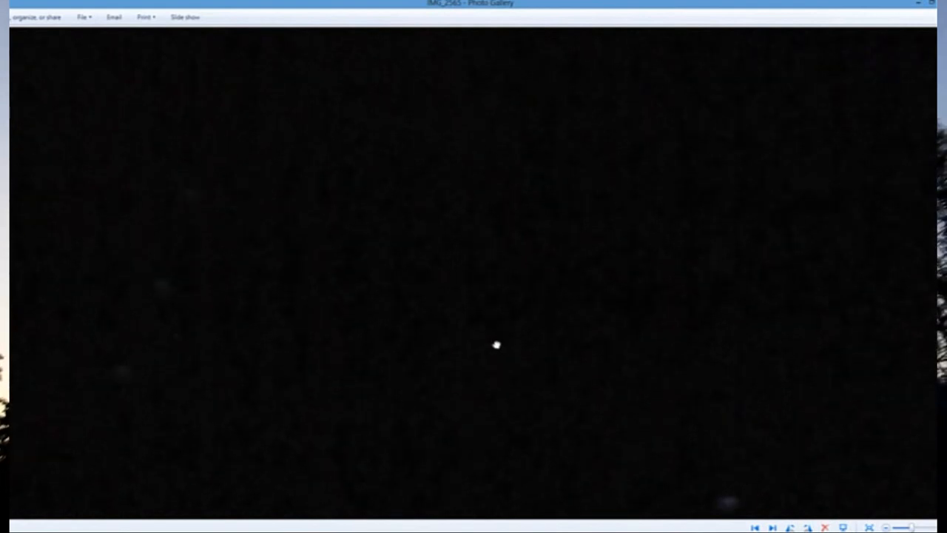
mouse_move(340, 195)
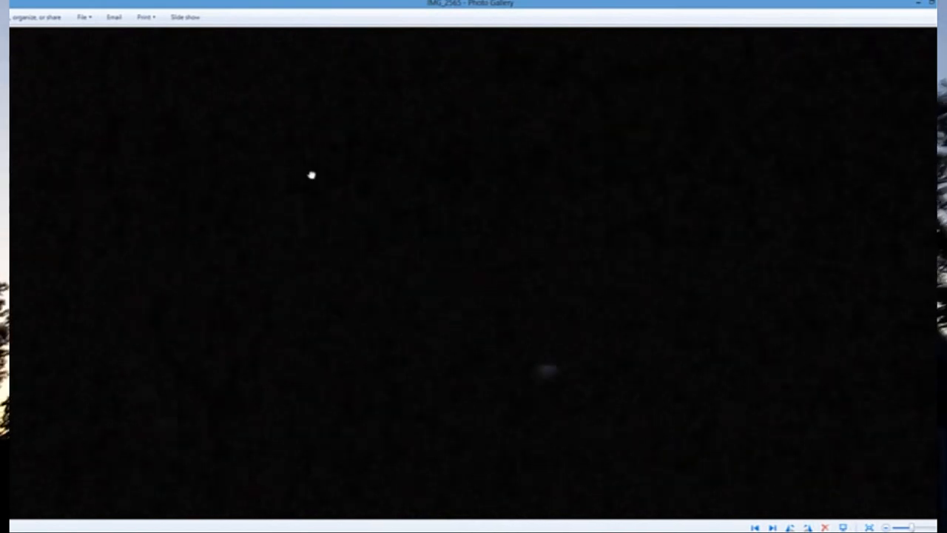
mouse_move(249, 342)
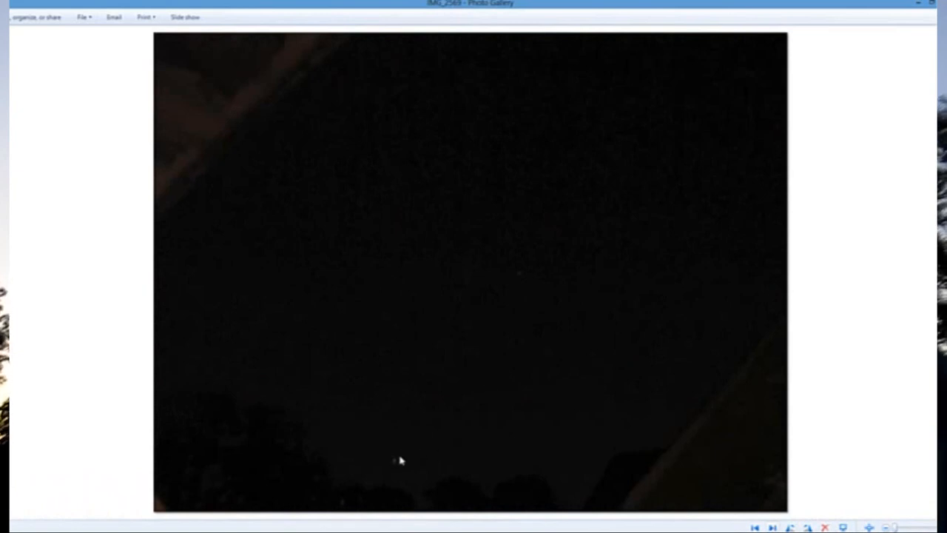
mouse_move(506, 346)
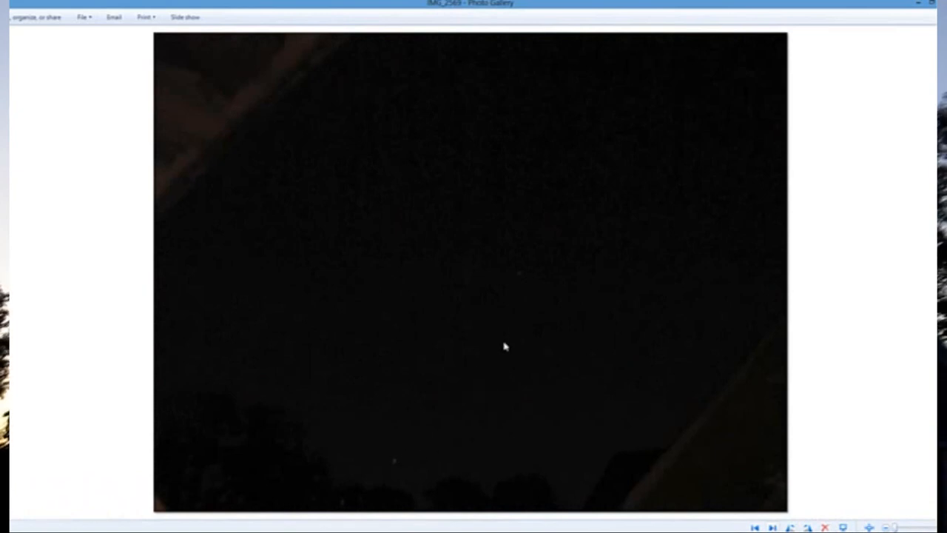
mouse_move(394, 195)
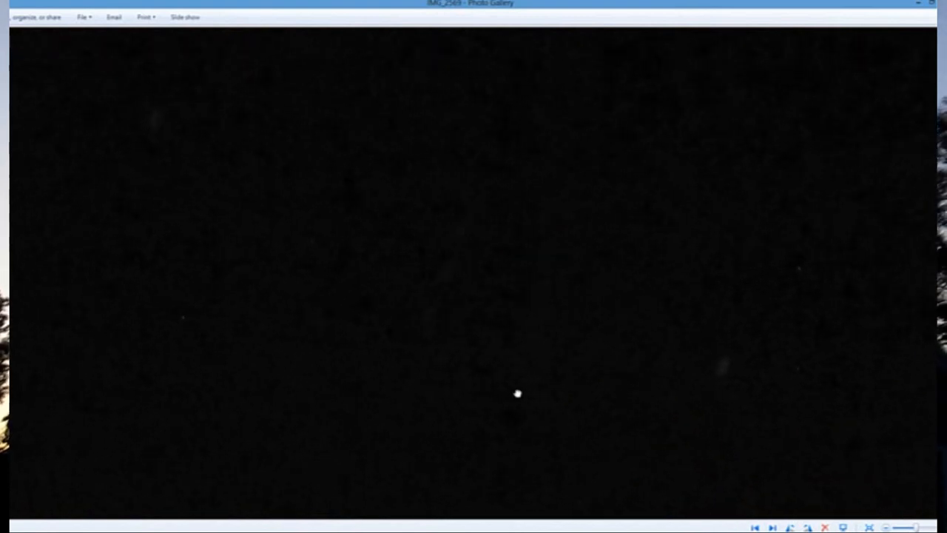
mouse_move(153, 116)
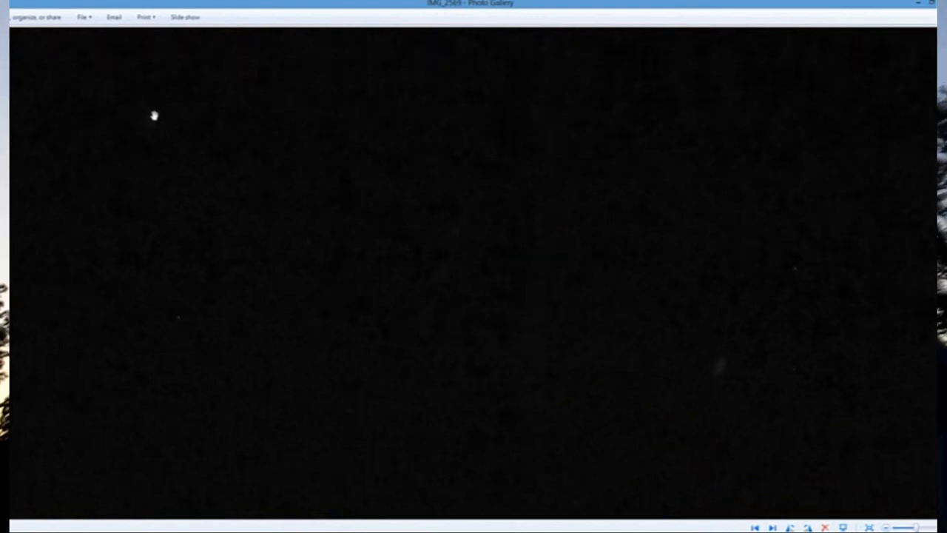
mouse_move(432, 312)
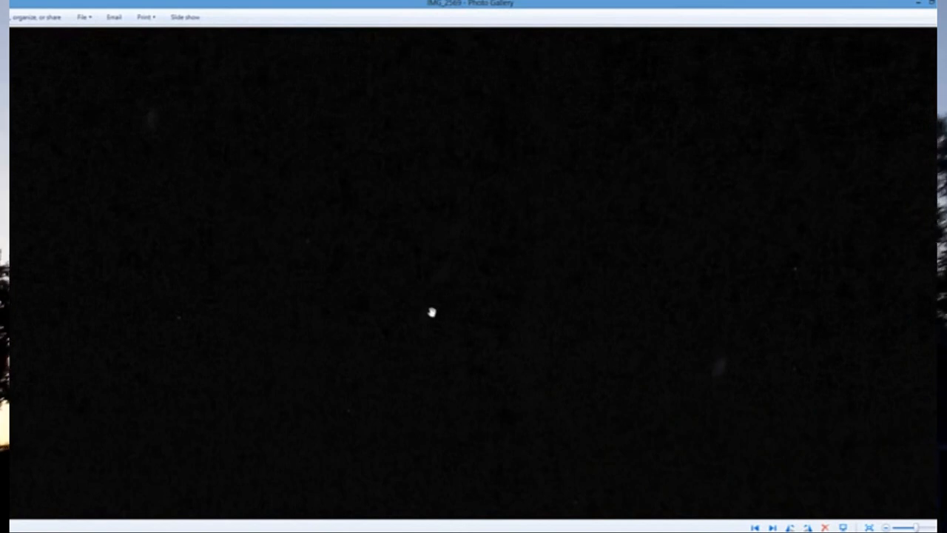
mouse_move(444, 281)
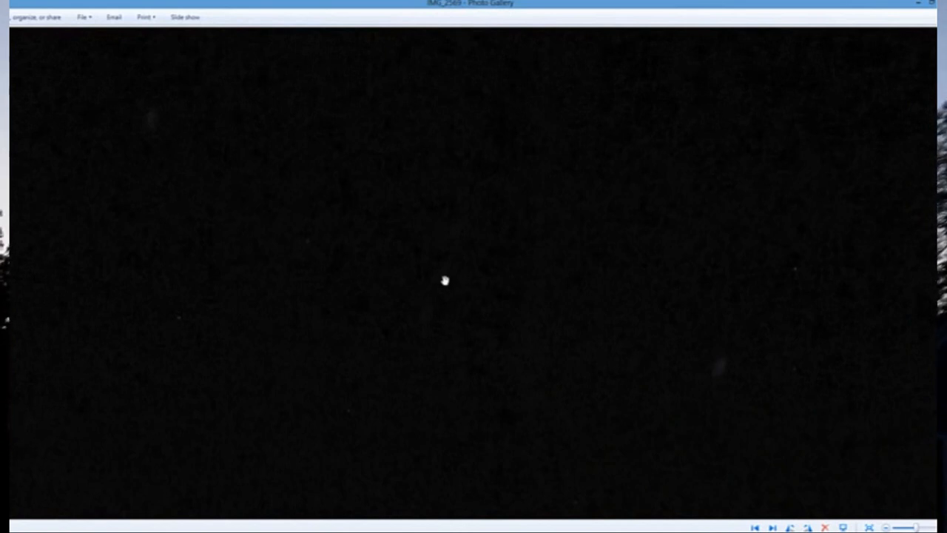
mouse_move(453, 230)
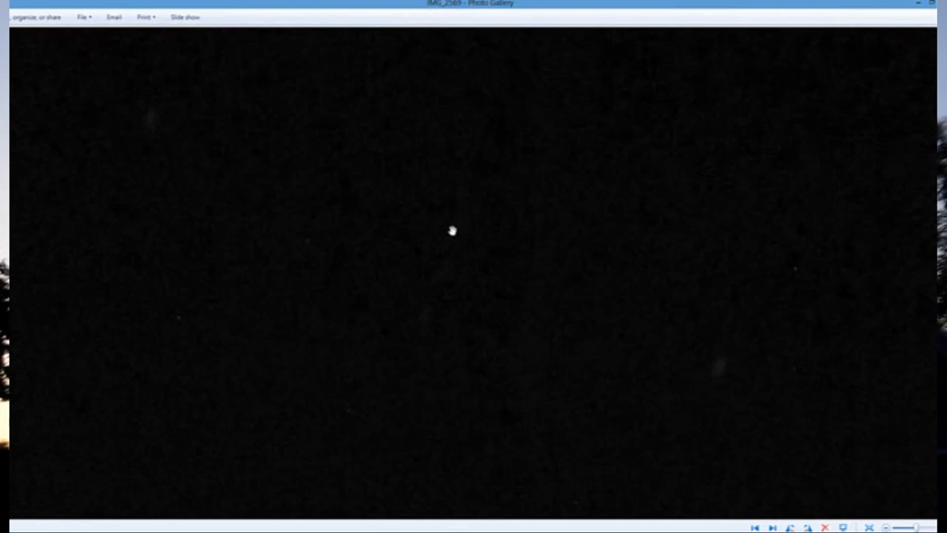
mouse_move(423, 284)
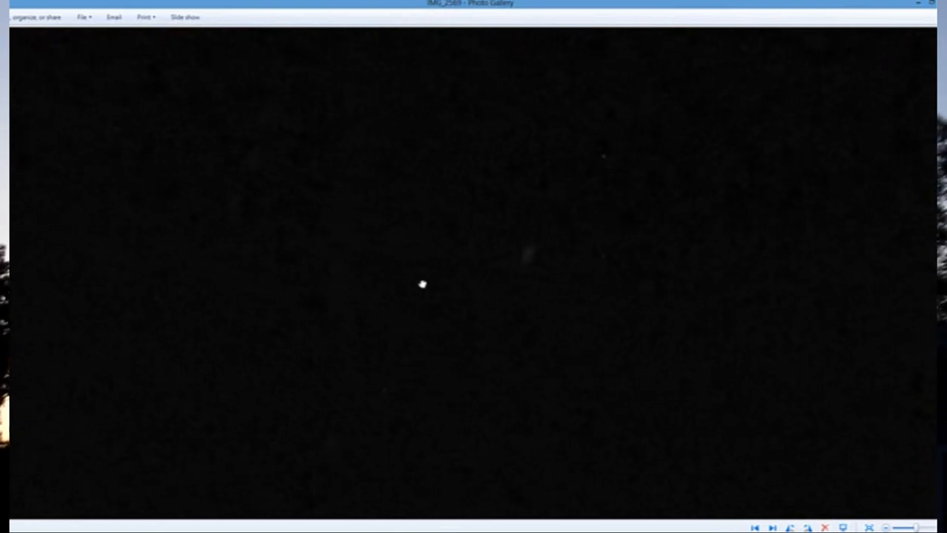
mouse_move(524, 364)
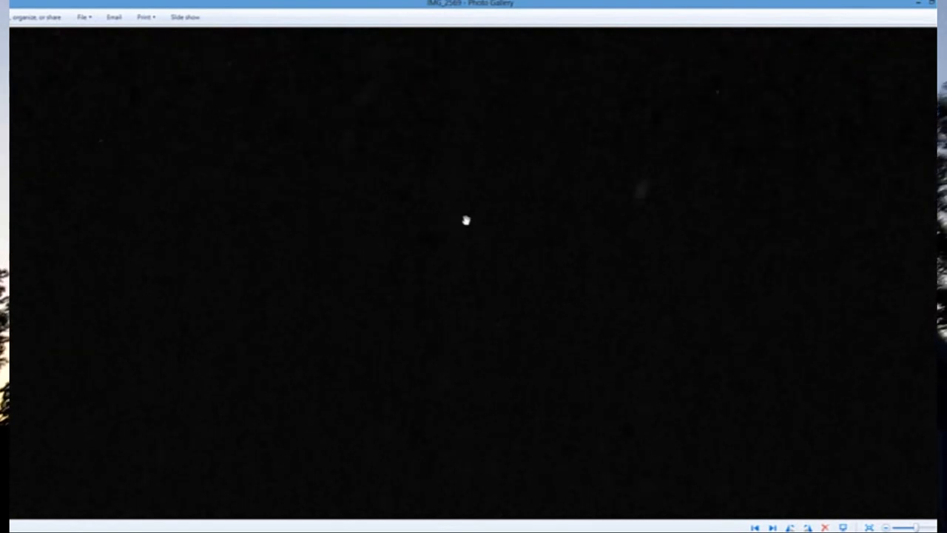
mouse_move(497, 443)
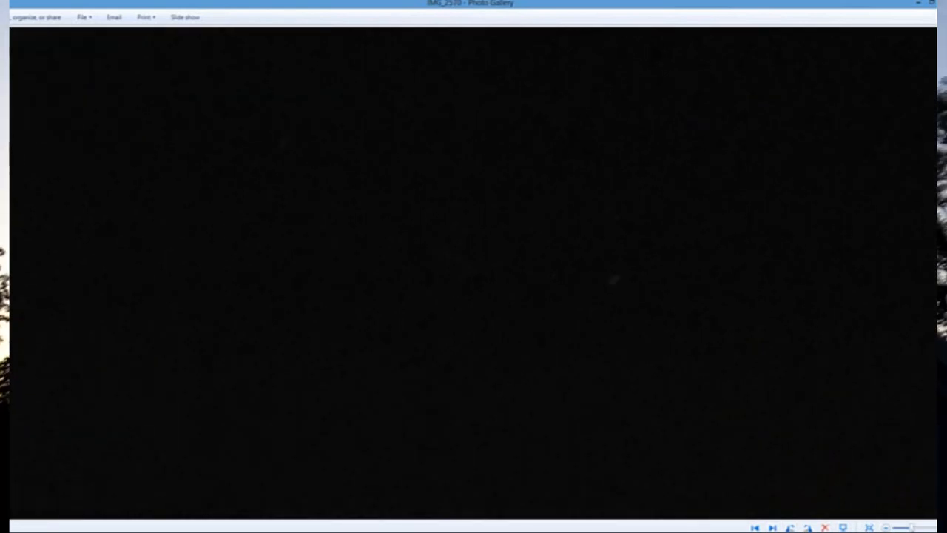
- Advance to the next night-sky photo, IMG_2581, shown enlarged on faint scattered stars
left_click(772, 526)
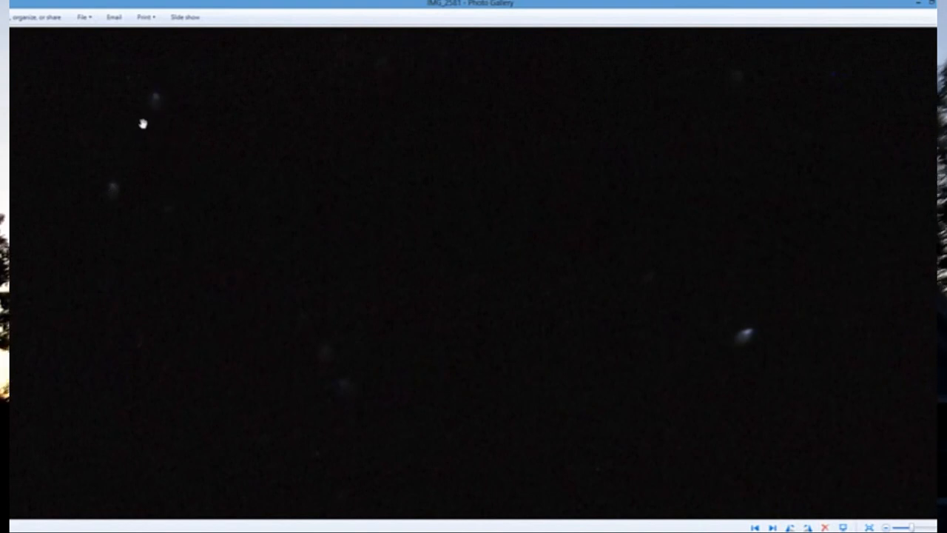
mouse_move(314, 325)
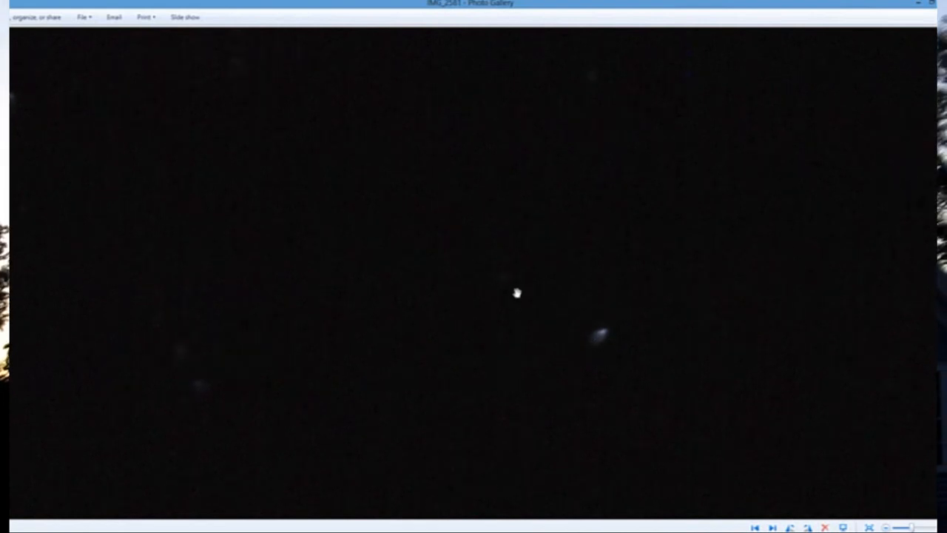
mouse_move(290, 86)
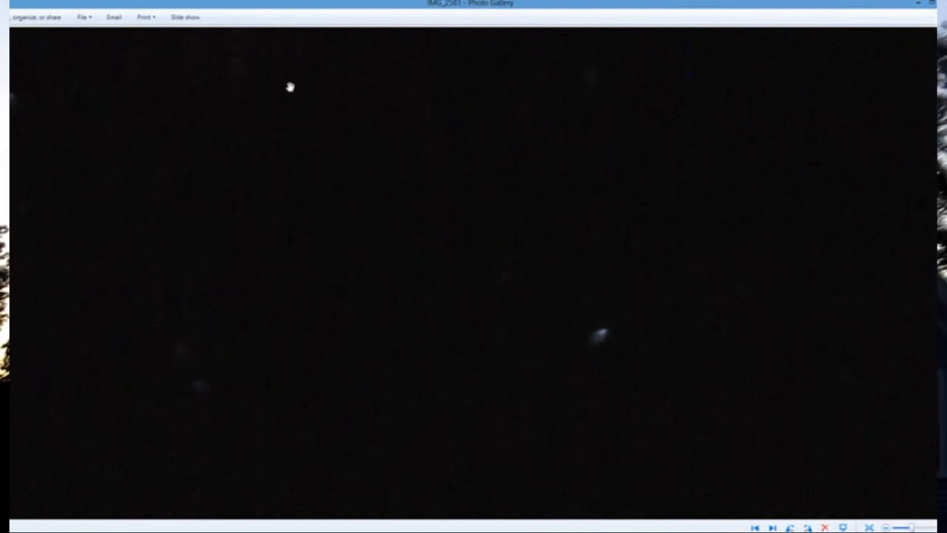
mouse_move(430, 299)
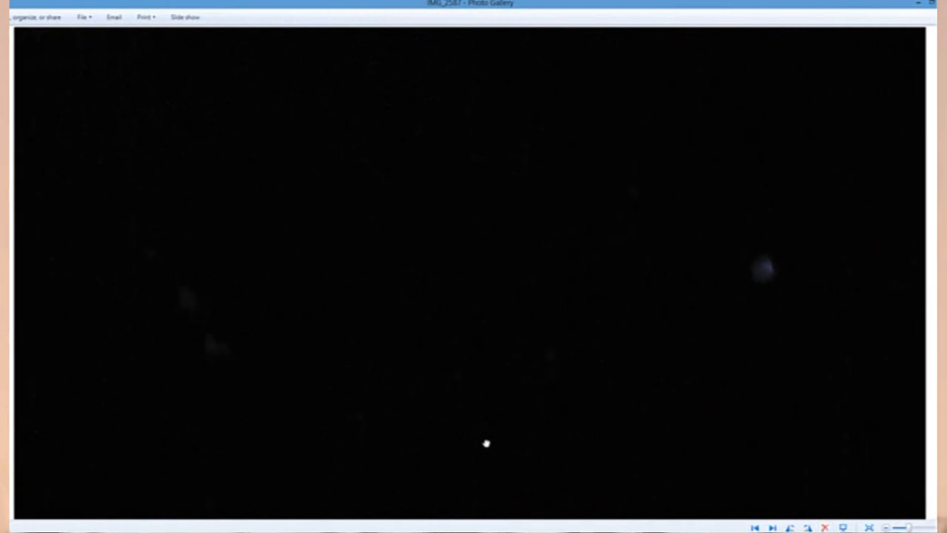
mouse_move(221, 362)
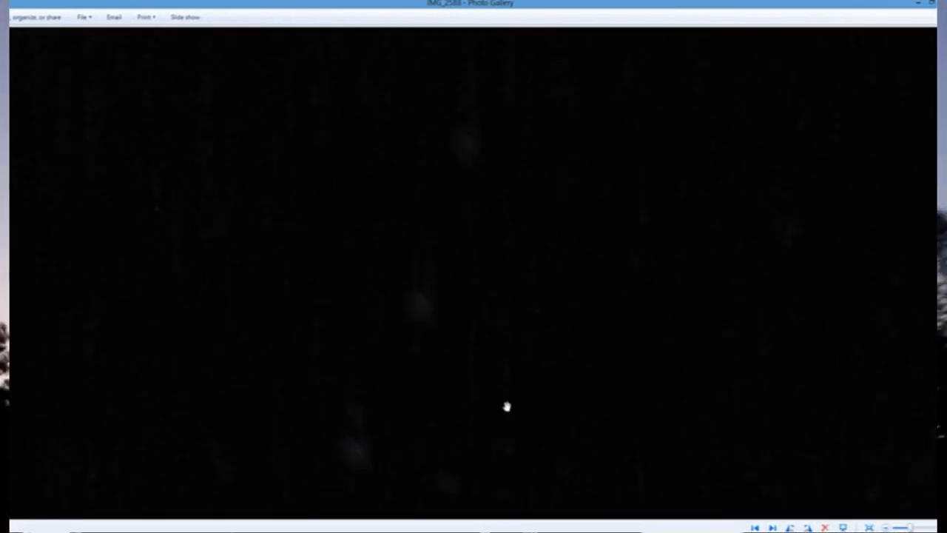
mouse_move(459, 157)
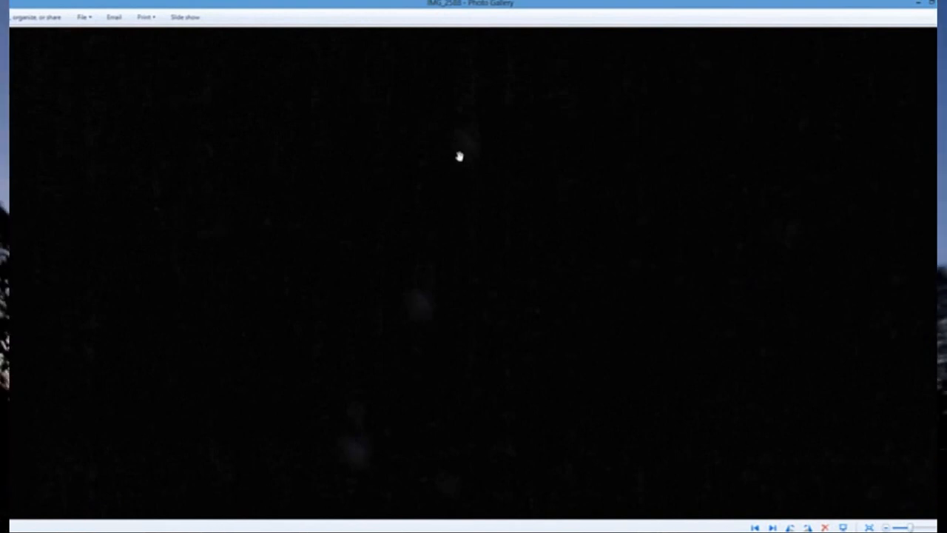